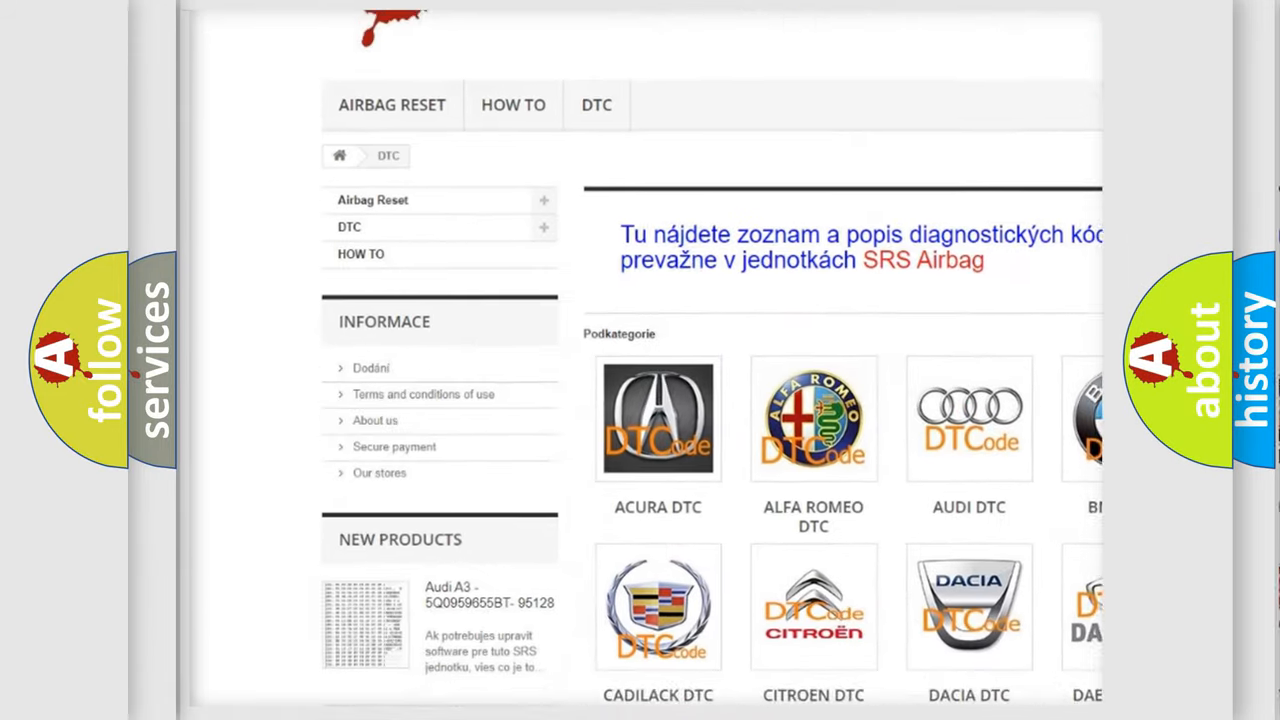
{"action": "scroll", "scroll_direction": "down", "scroll_amount": 3}
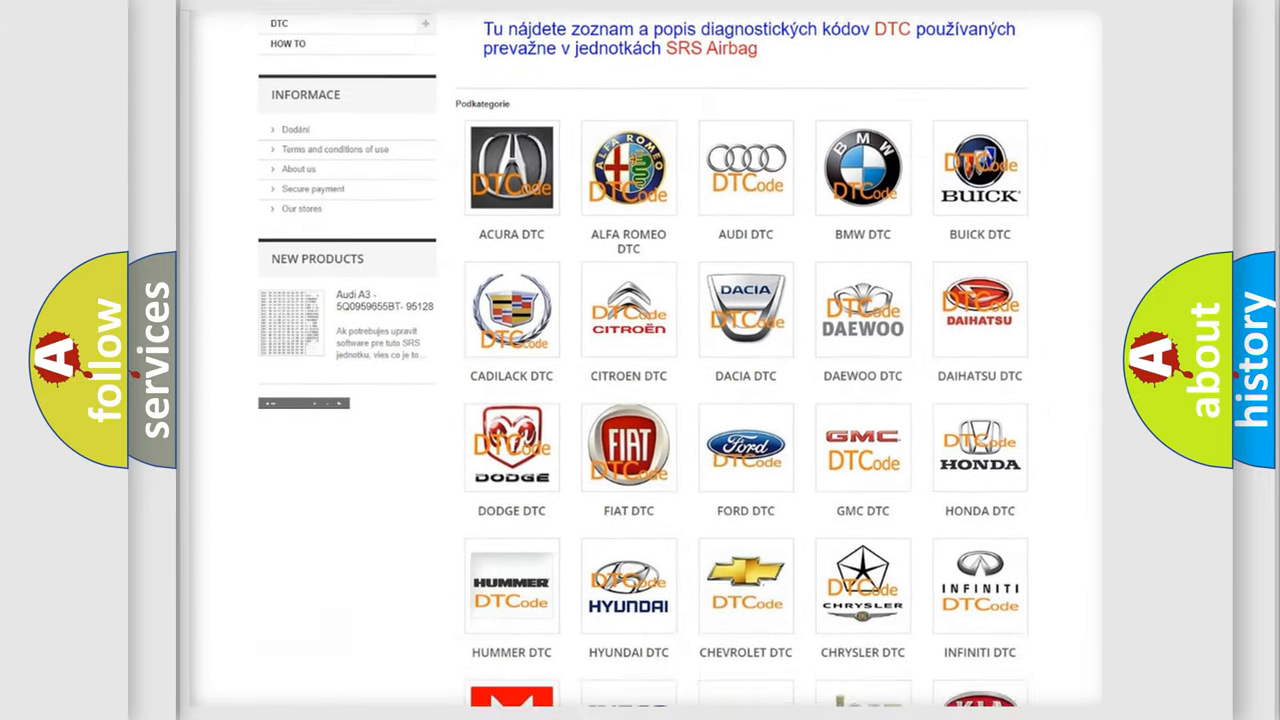
{"action": "scroll", "scroll_direction": "down", "scroll_amount": 3}
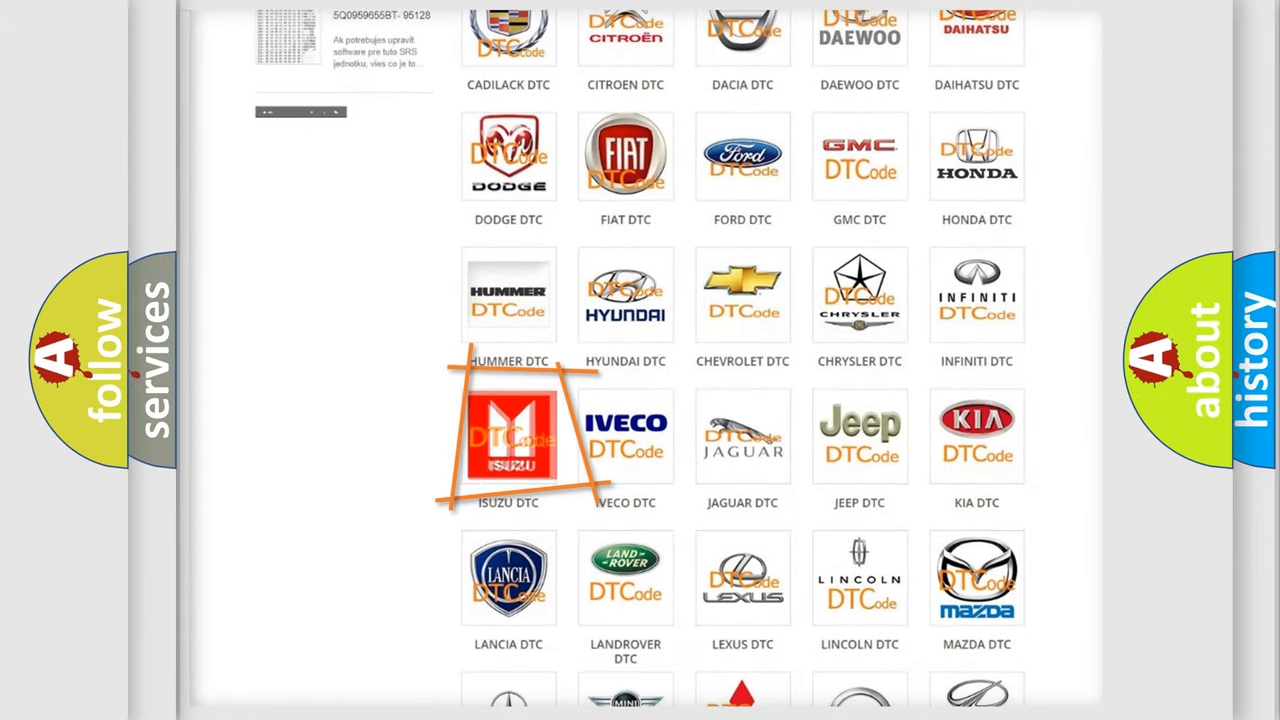